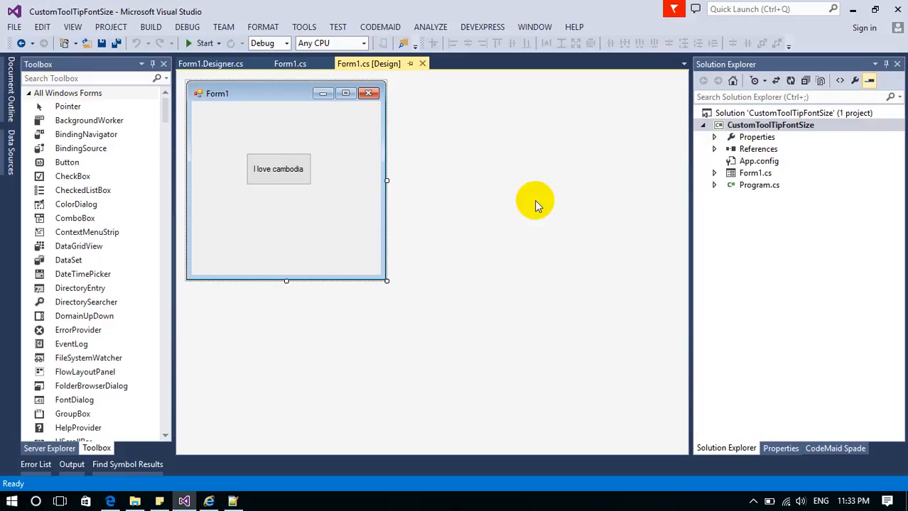
mouse_move(531, 210)
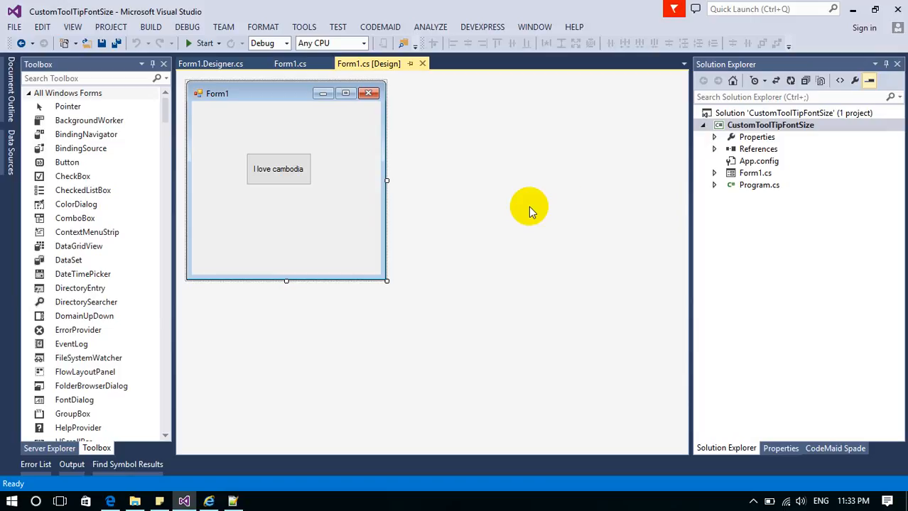
mouse_move(582, 196)
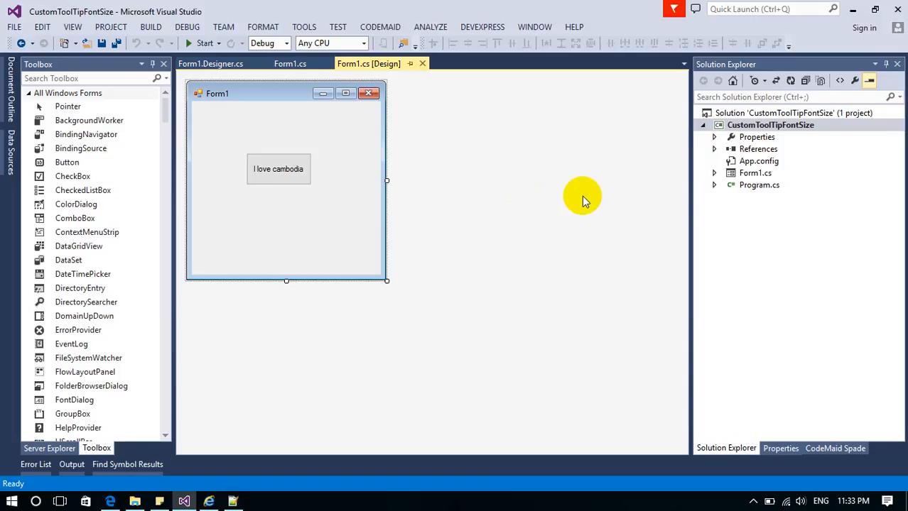
mouse_move(637, 156)
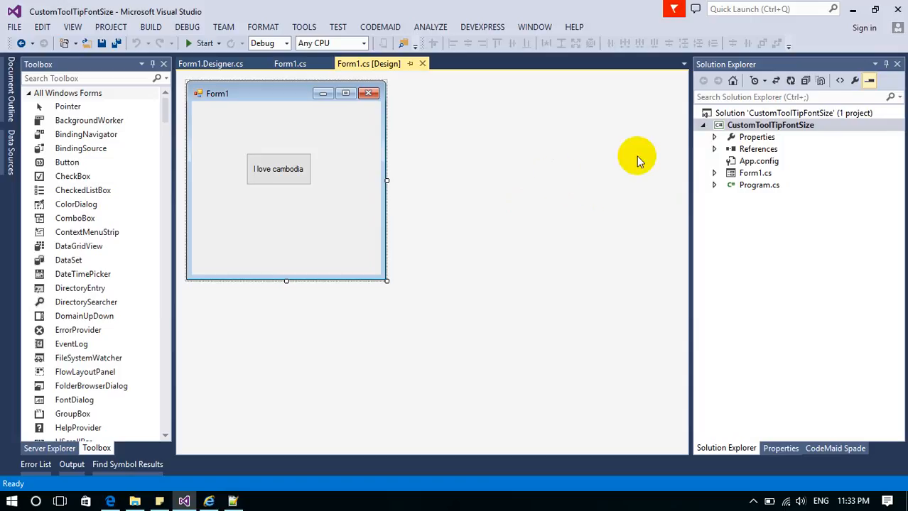
Step: Add a new item named MyToolTip to the CustomToolTipFontSize project via Add > New Item
click(769, 125)
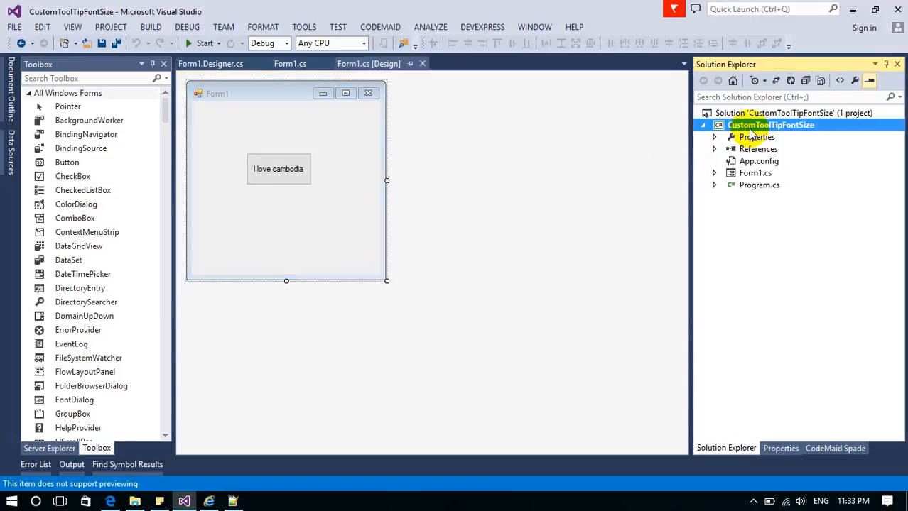
right_click(770, 125)
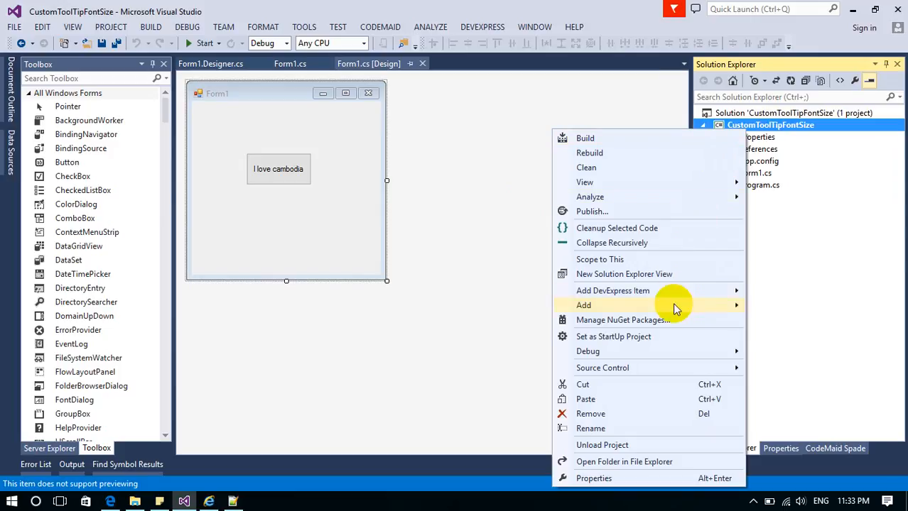
click(582, 304)
text(My)
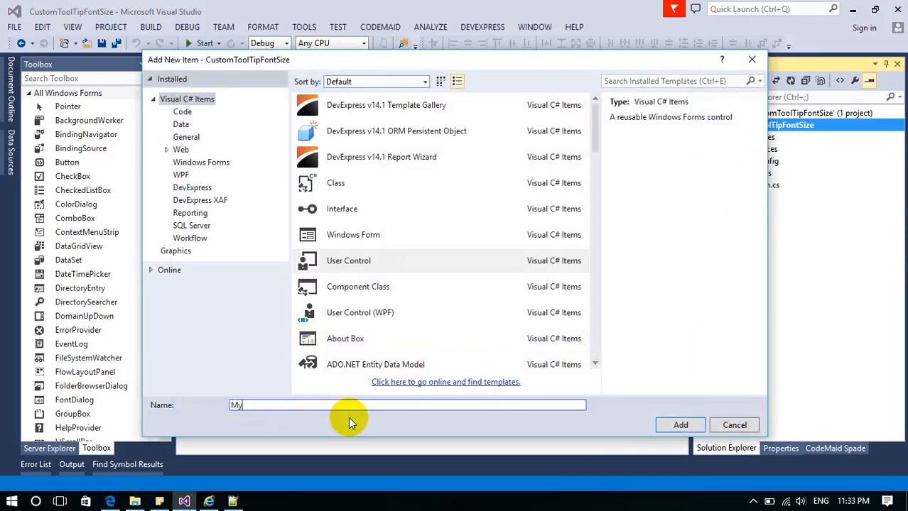
text(ToolTip)
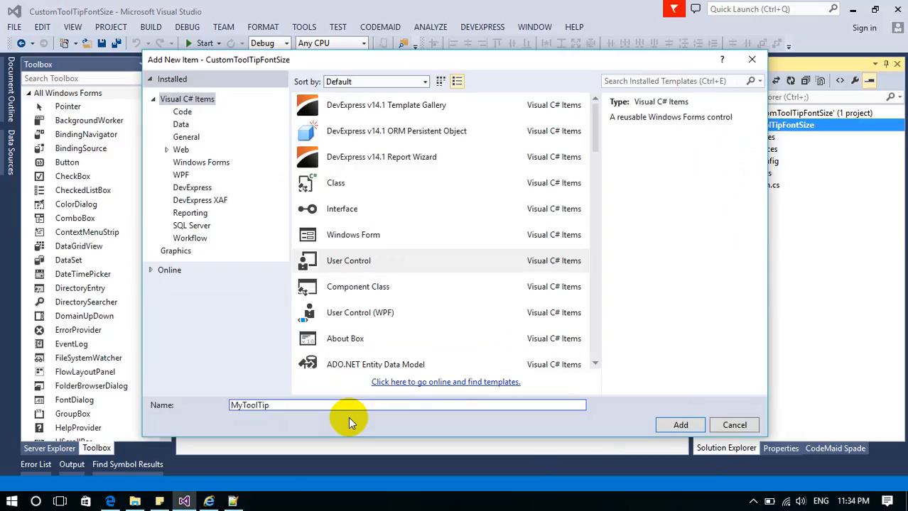
click(679, 425)
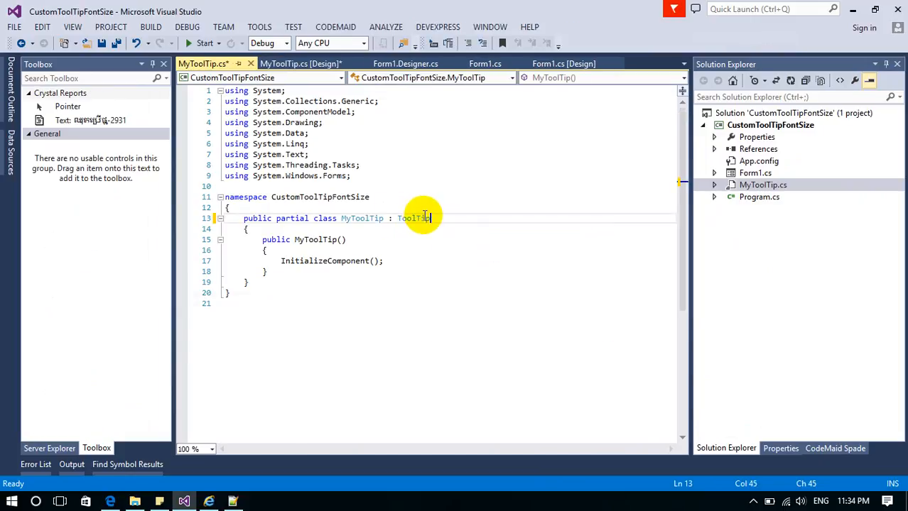
Step: Build the solution, jump to the AutoScaleMode error and delete that line from MyToolTip.Designer.cs
click(150, 25)
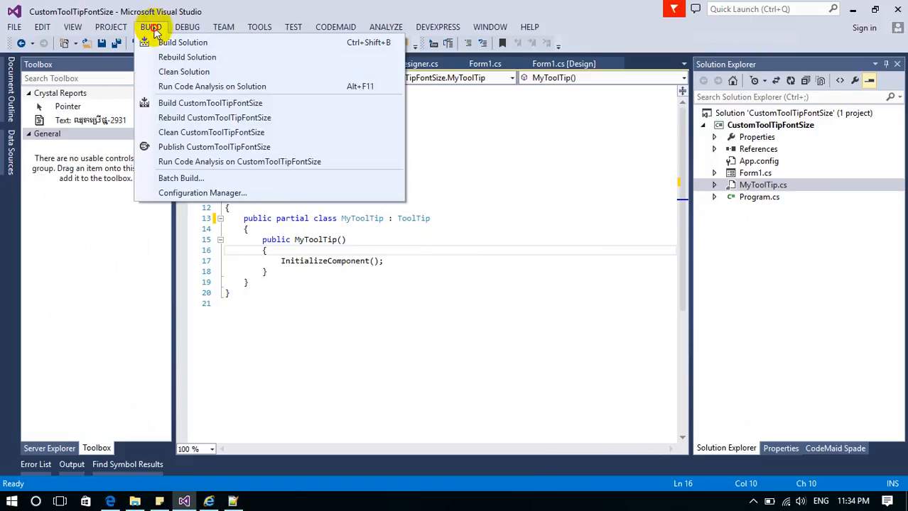
click(182, 42)
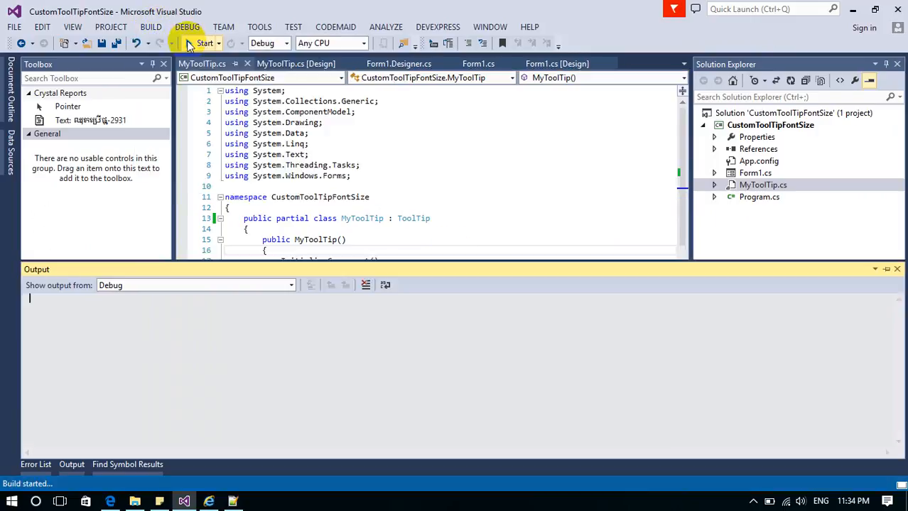
click(205, 42)
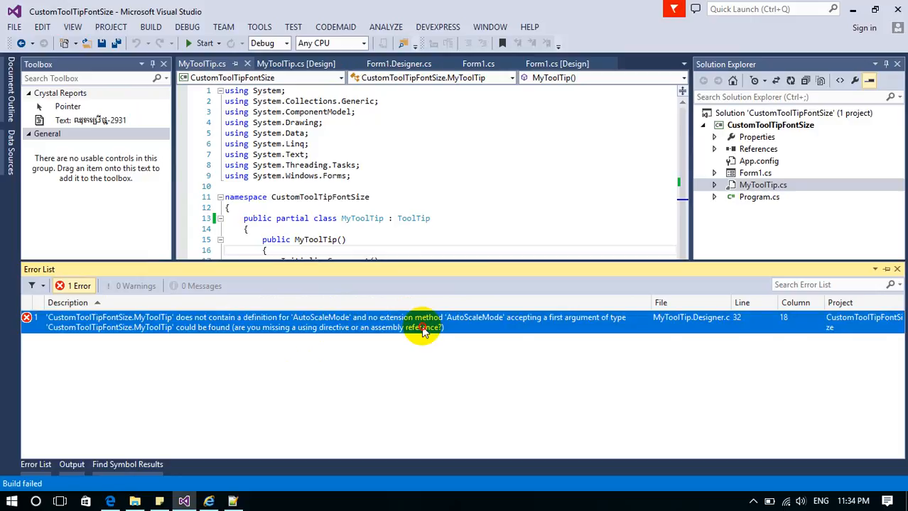
double_click(421, 322)
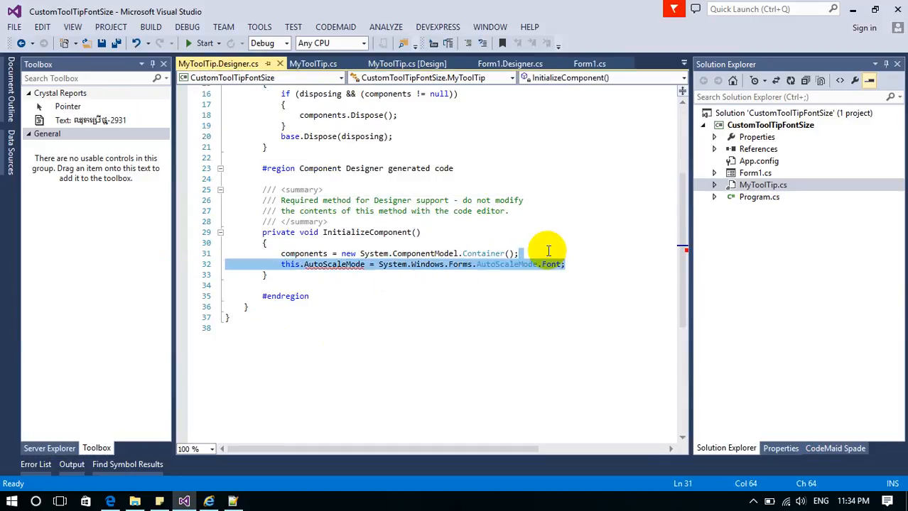
key(Delete)
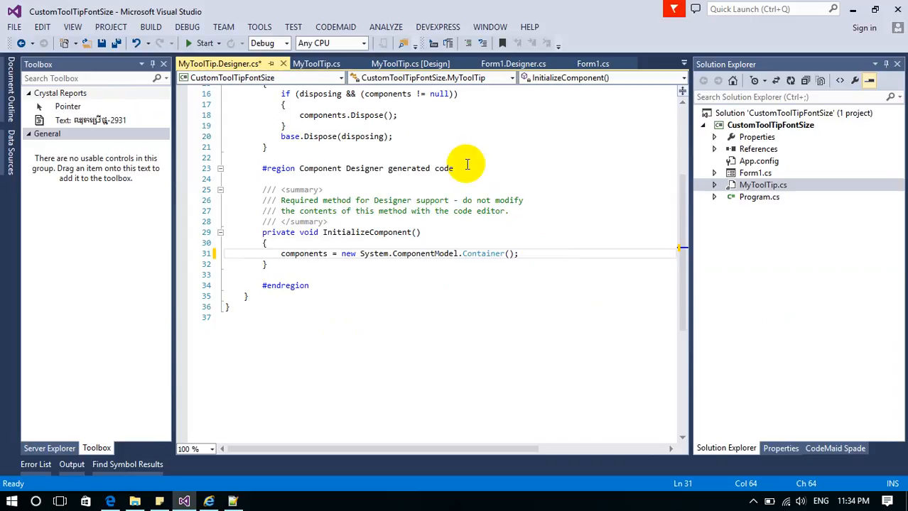
click(151, 25)
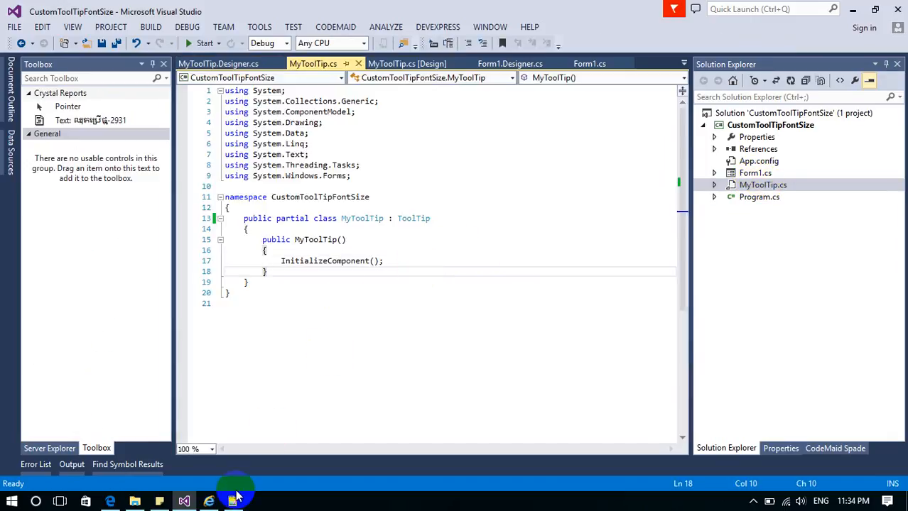
Step: Copy the constructor font/owner-draw lines and the MyCaption and Font property declarations from the Notepad++ reference
click(232, 502)
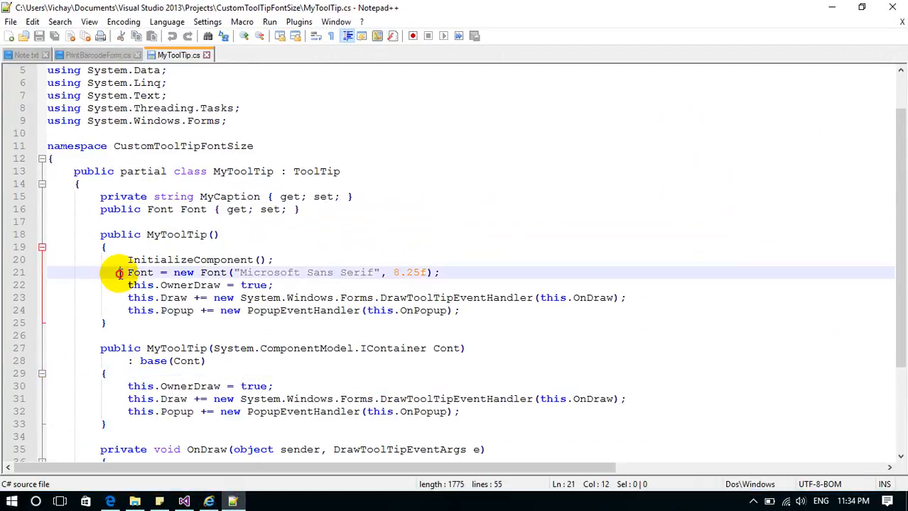
drag(126, 273, 460, 309)
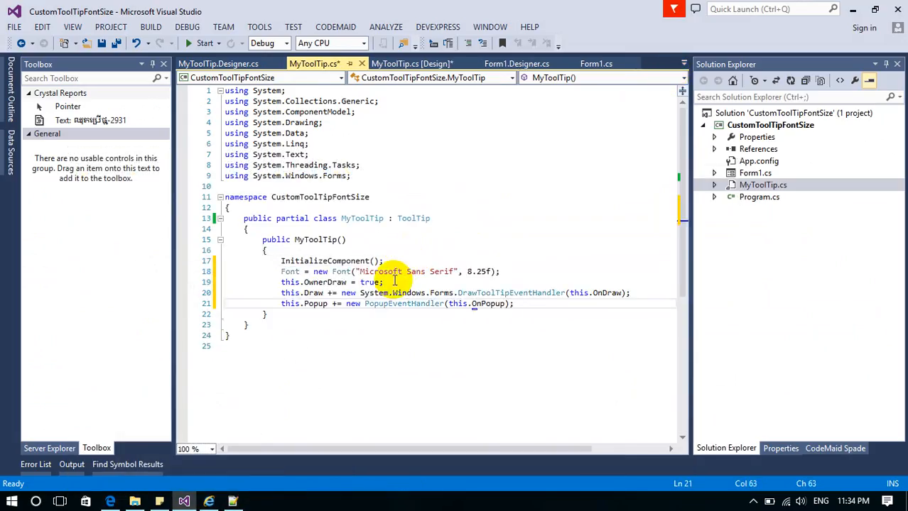
click(498, 271)
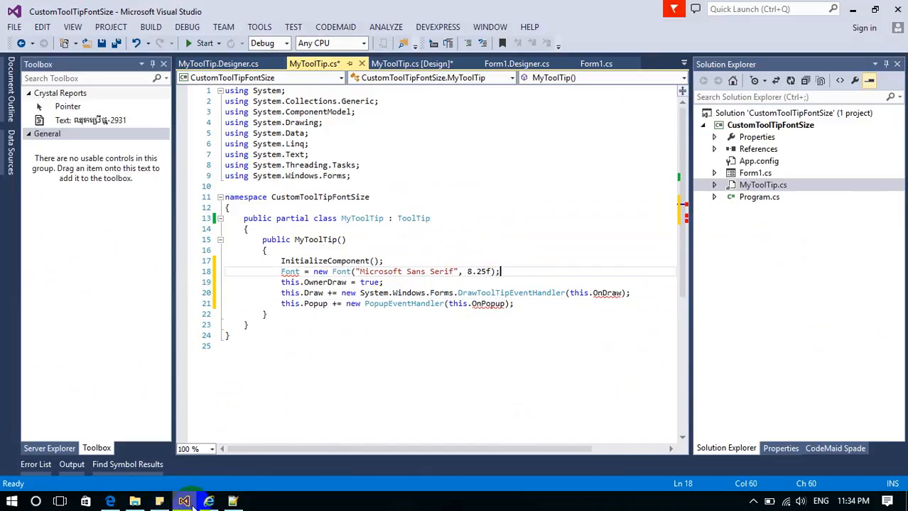
click(208, 501)
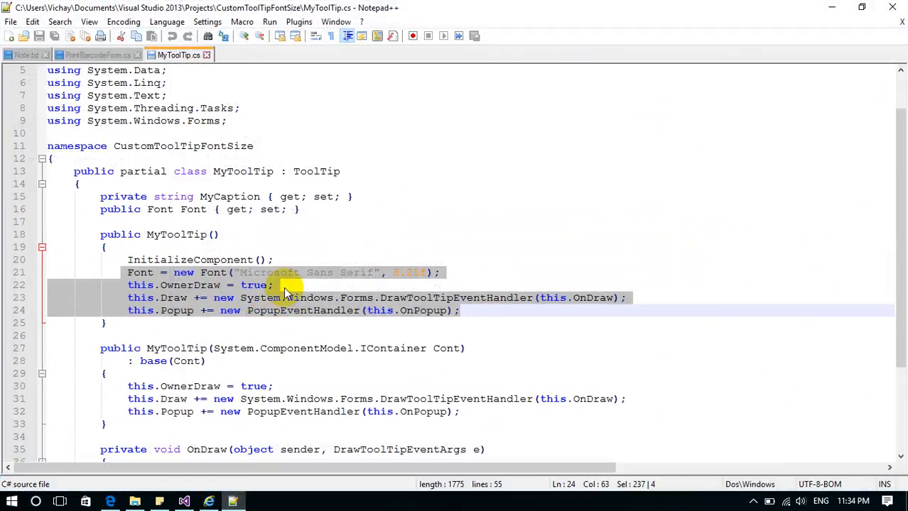
click(100, 208)
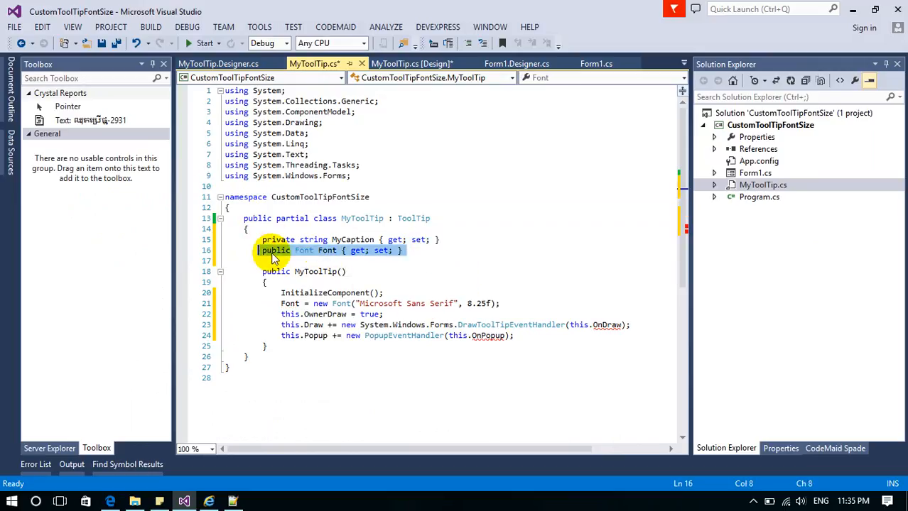
Step: Generate the missing OnPopup and OnDraw handler methods with the Ctrl+. quick action
click(409, 250)
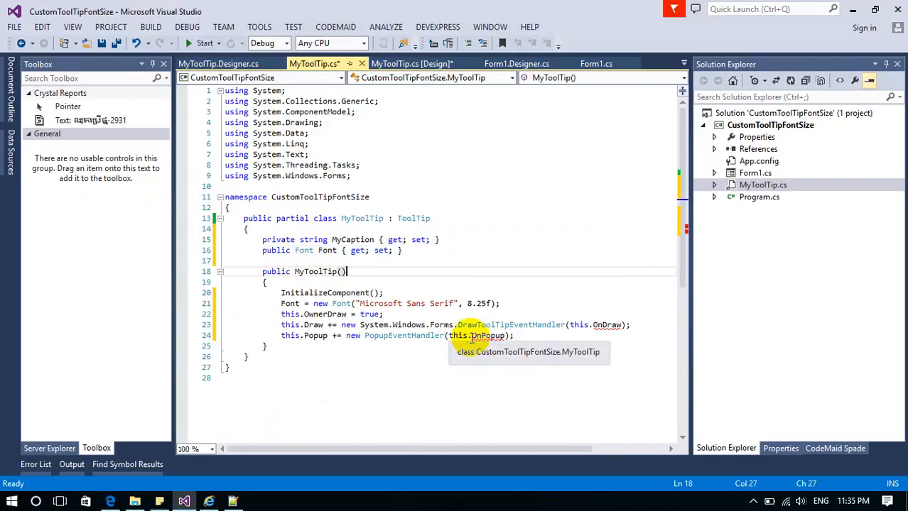
click(488, 335)
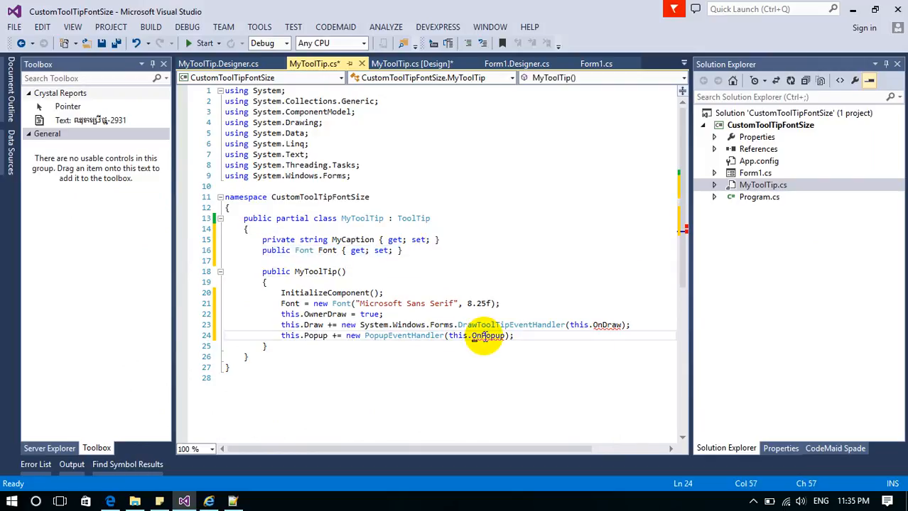
mouse_move(489, 336)
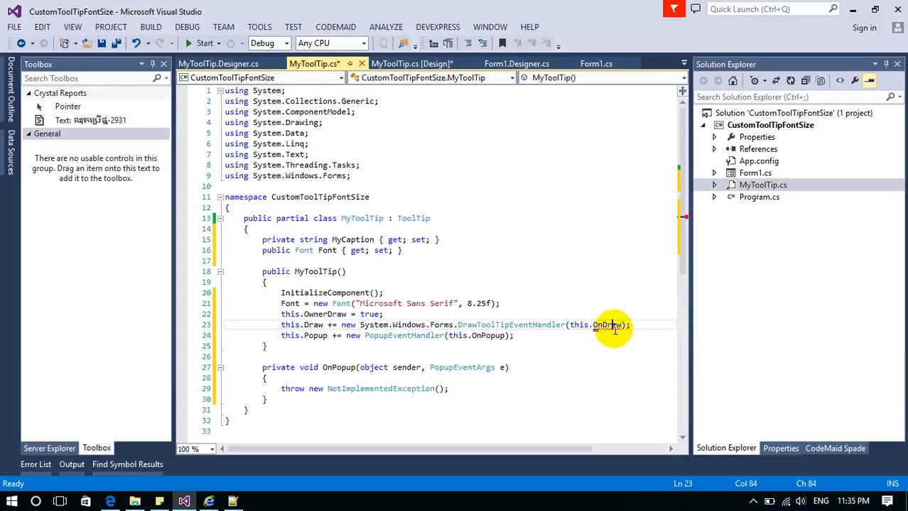
mouse_move(610, 324)
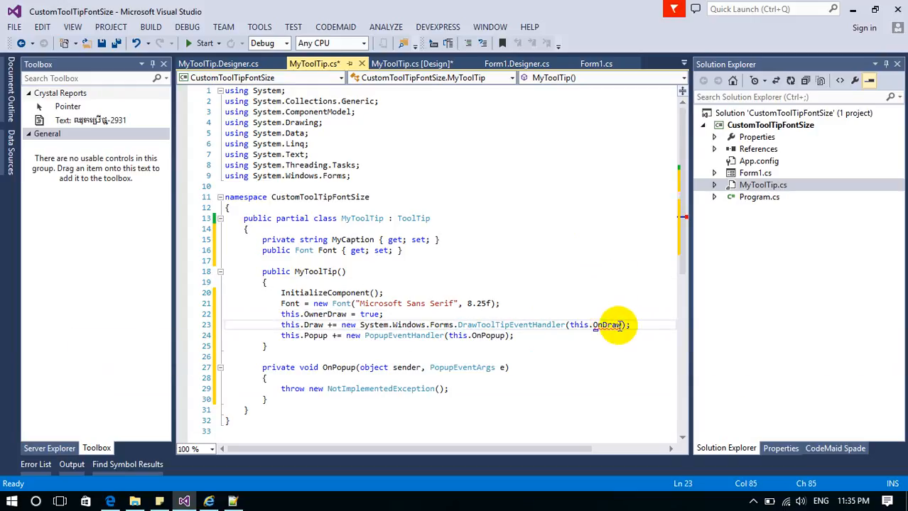
mouse_move(608, 324)
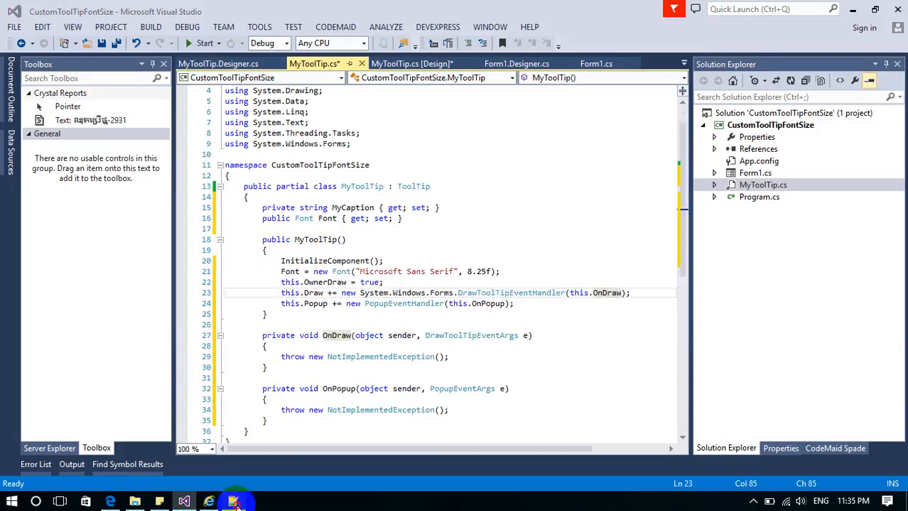
Step: Select the MyToolTip(IContainer Cont) constructor in the Notepad++ reference for copying
click(232, 502)
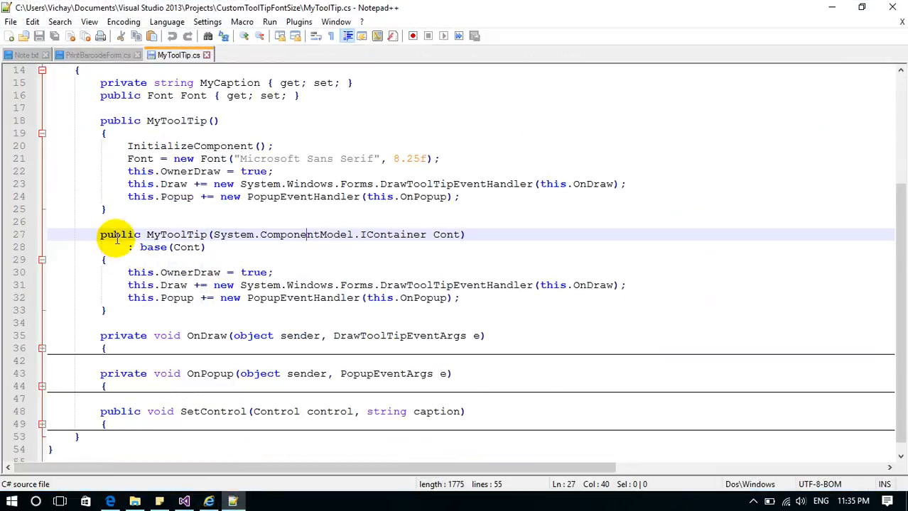
drag(99, 235, 121, 309)
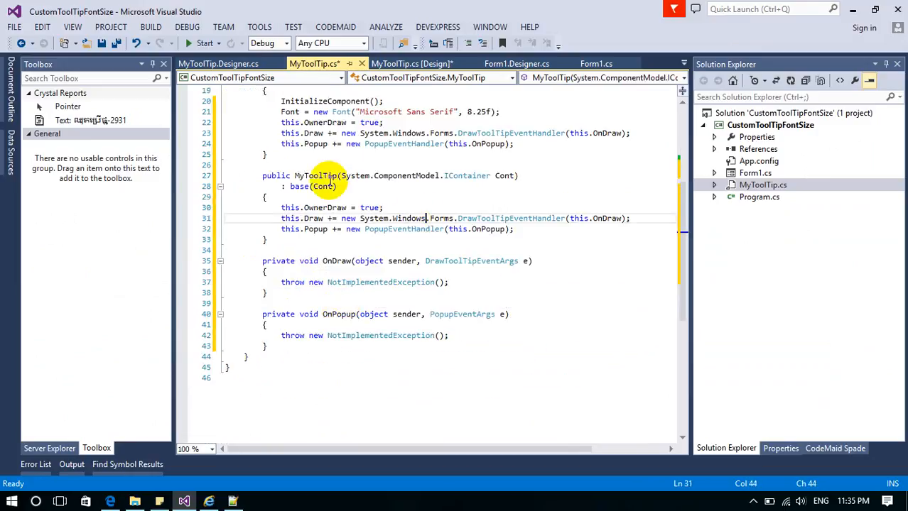
mouse_move(443, 182)
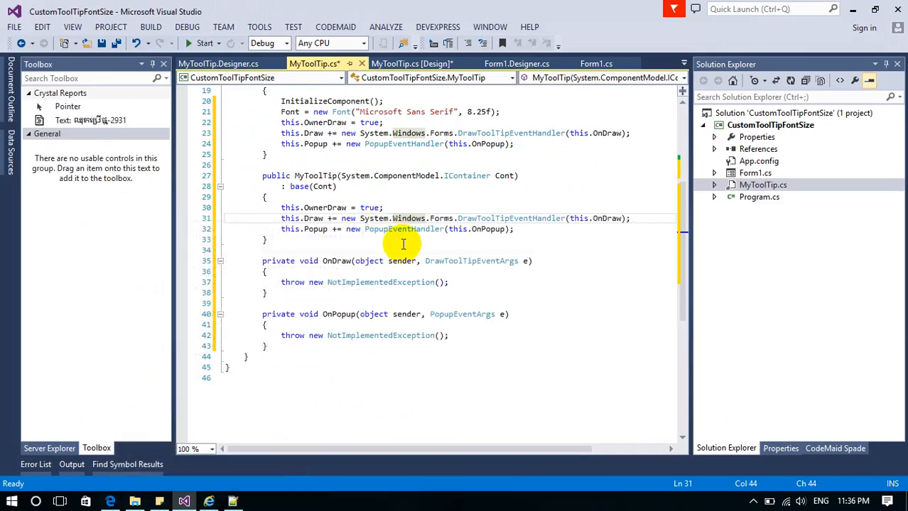
Step: Fill OnDraw with the custom drawing call, splitting its arguments and font onto separate lines, and adjust the default font name
click(283, 275)
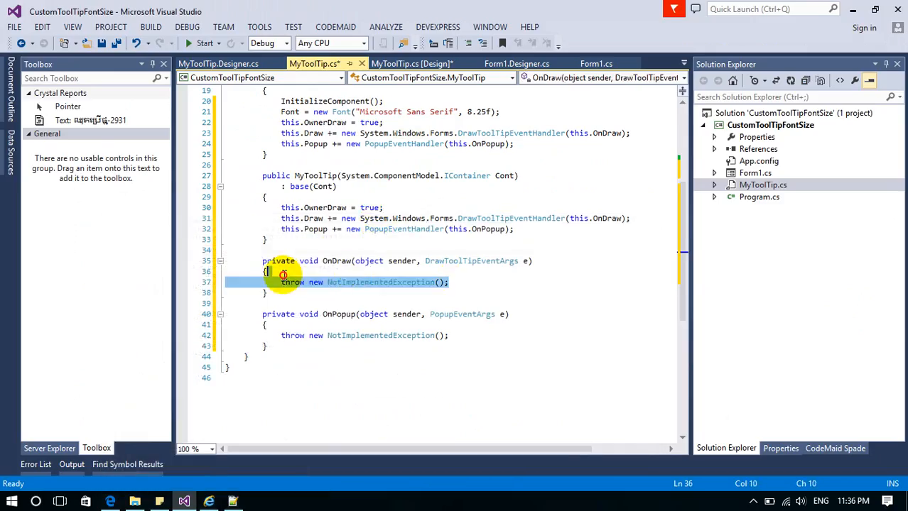
click(277, 281)
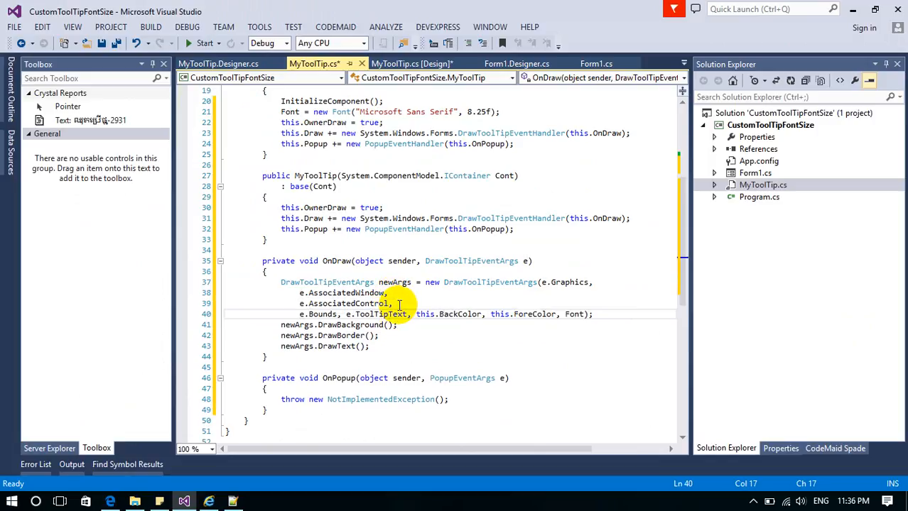
key(Enter)
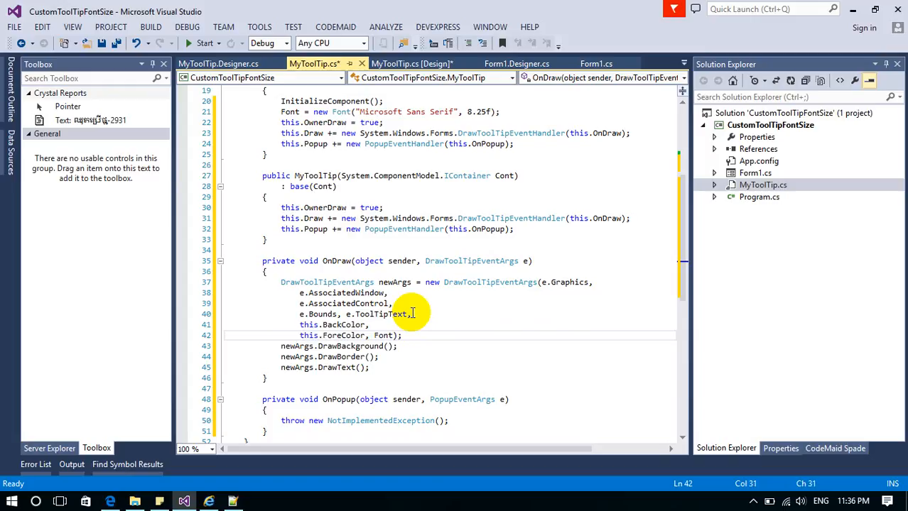
key(Return)
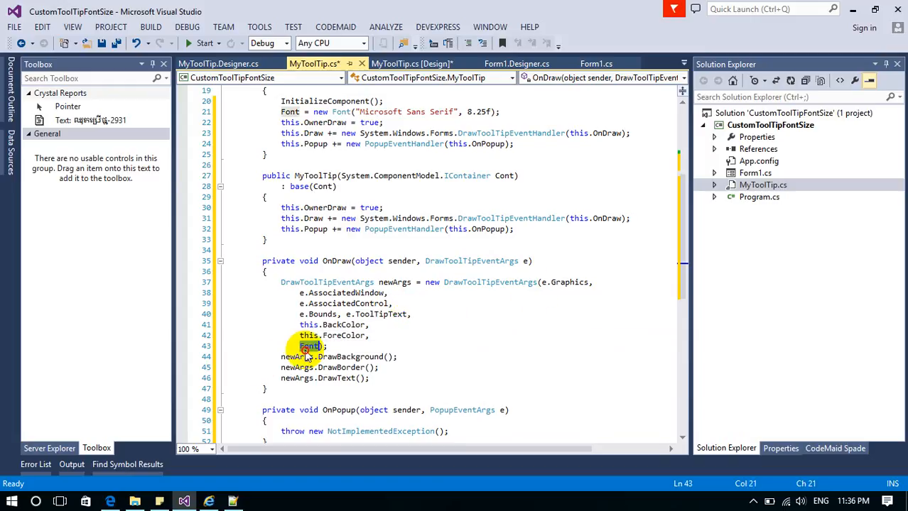
mouse_move(503, 256)
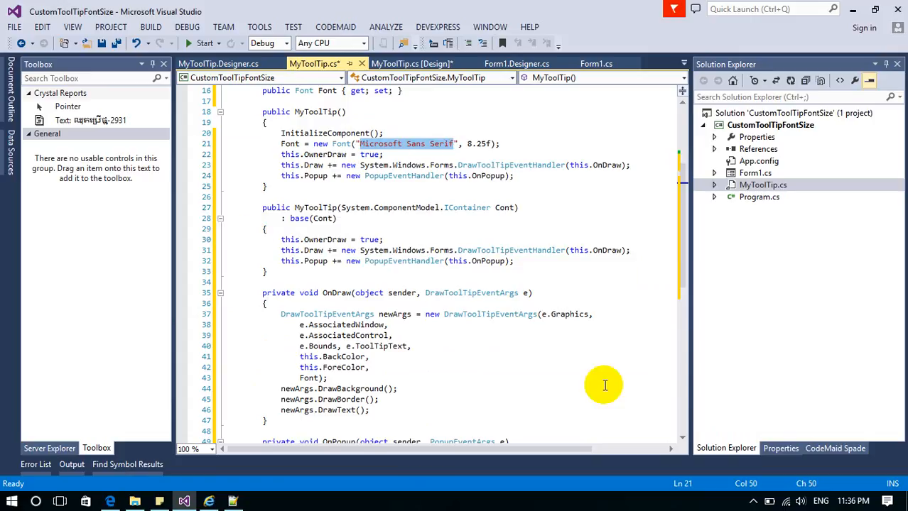
double_click(310, 378)
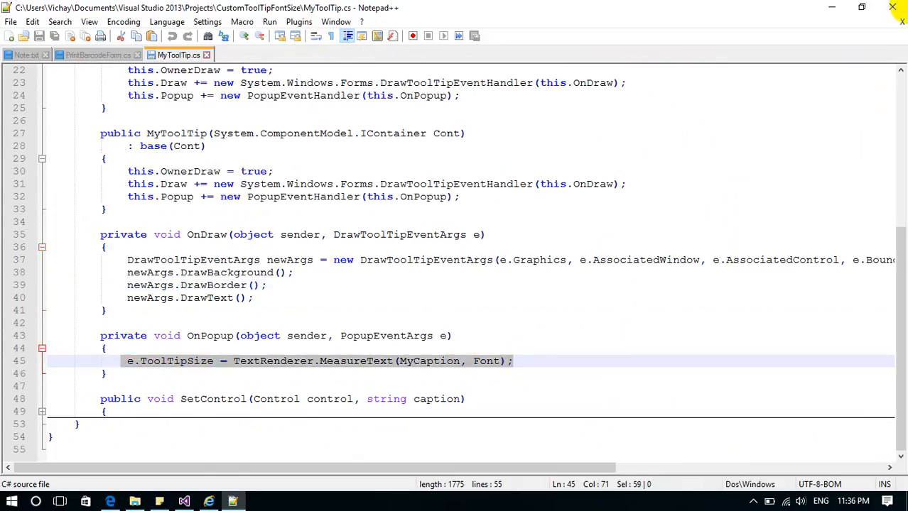
Step: Add the OnPopup sizing line using TextRenderer.MeasureText(MyCaption, Font) for e.ToolTipSize
click(184, 501)
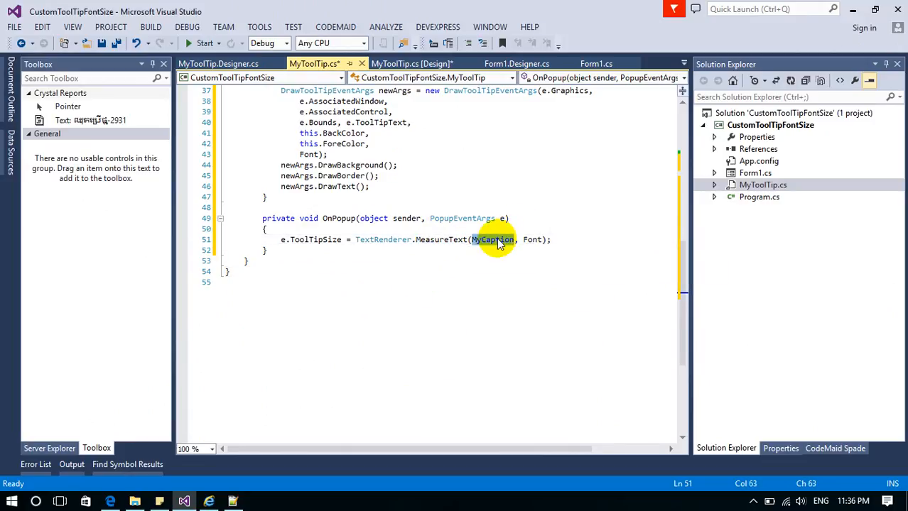
mouse_move(334, 244)
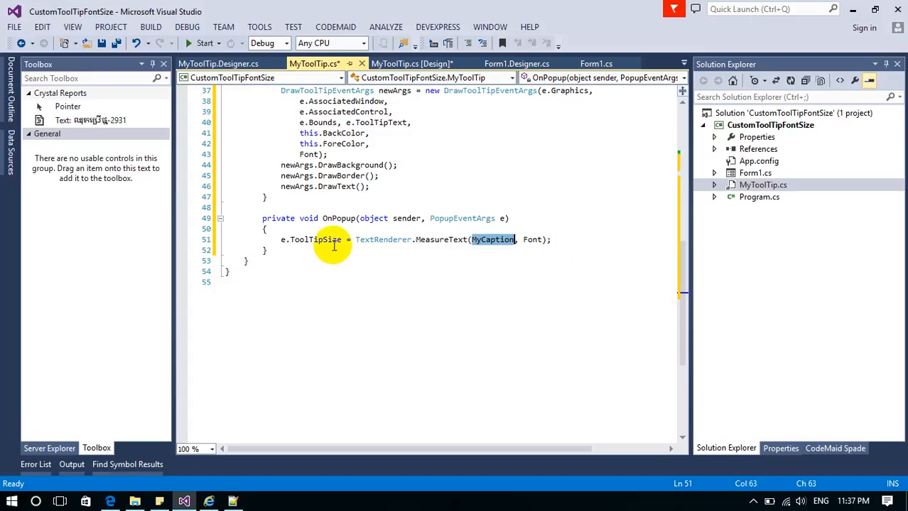
mouse_move(364, 205)
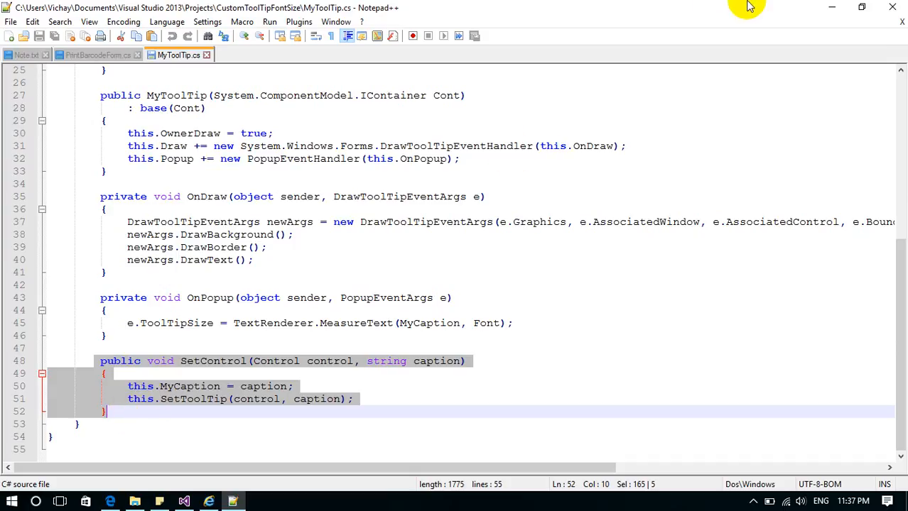
Step: Paste the SetControl method as SetControlToolTip storing MyCaption and applying the tooltip to the control parameter
click(184, 501)
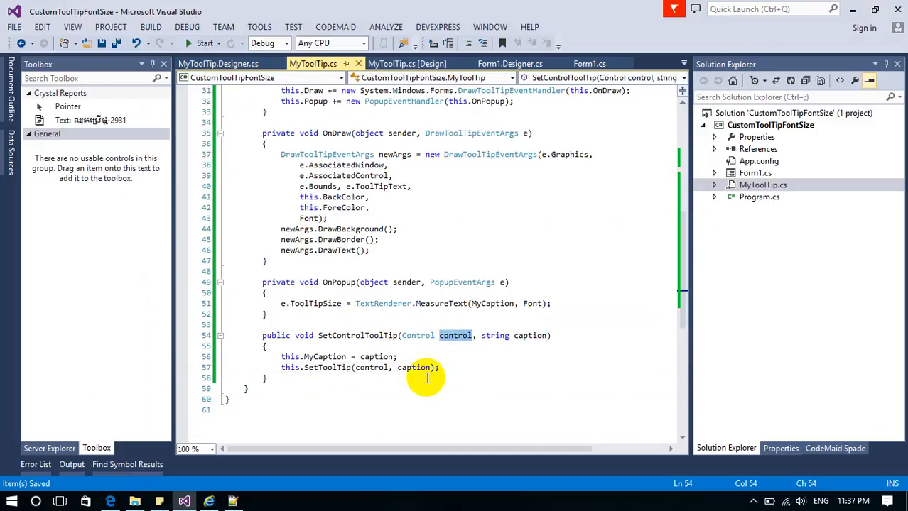
mouse_move(420, 381)
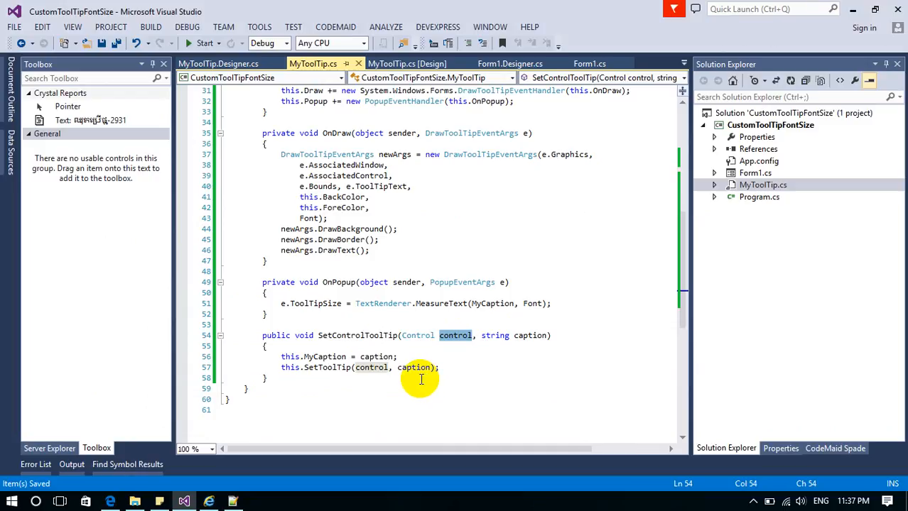
double_click(528, 336)
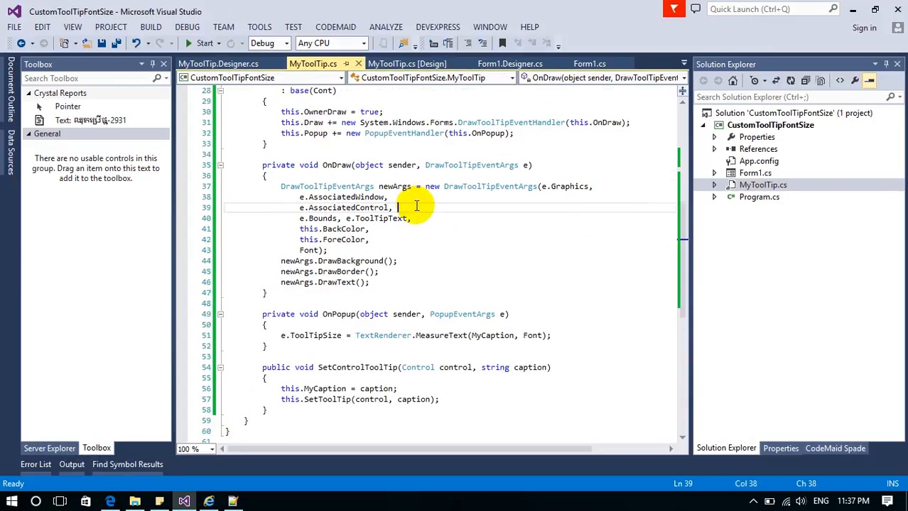
click(151, 26)
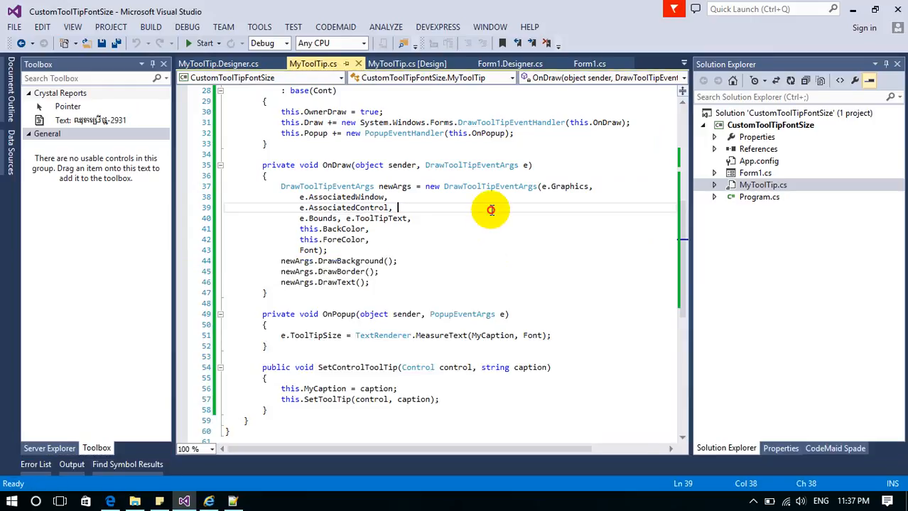
scroll(up, 3)
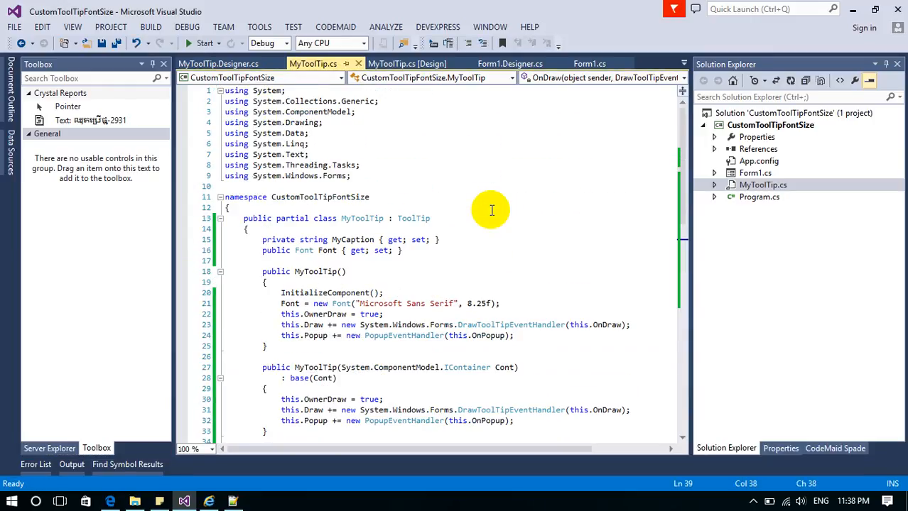
scroll(down, 3)
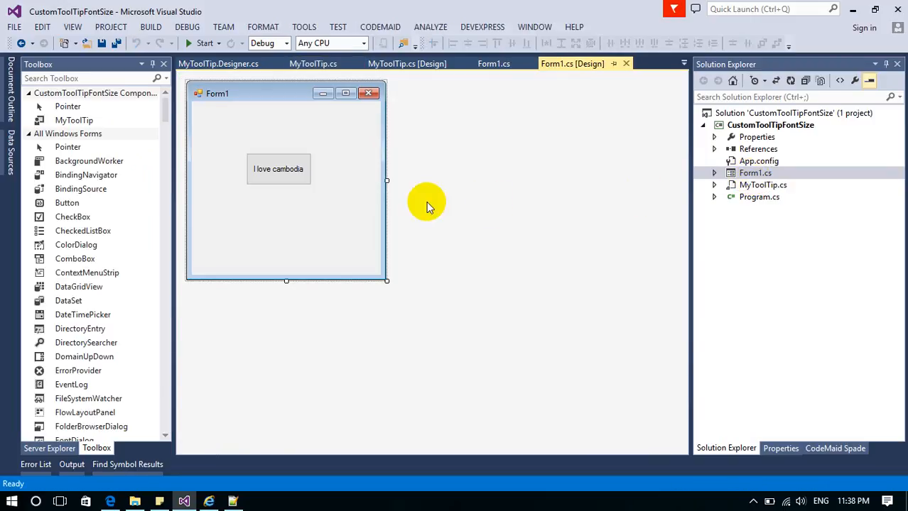
Step: Save Form1.cs and return to the Form1 designer
click(494, 62)
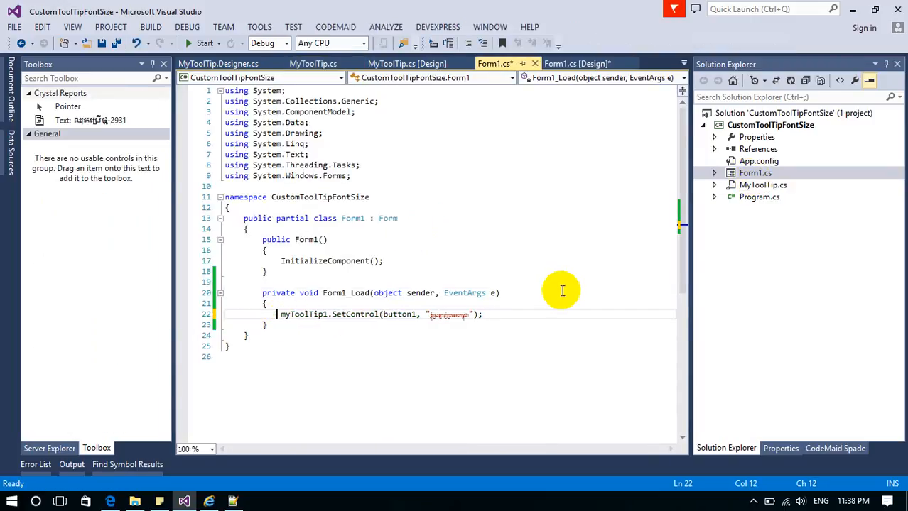
key(ctrl+s)
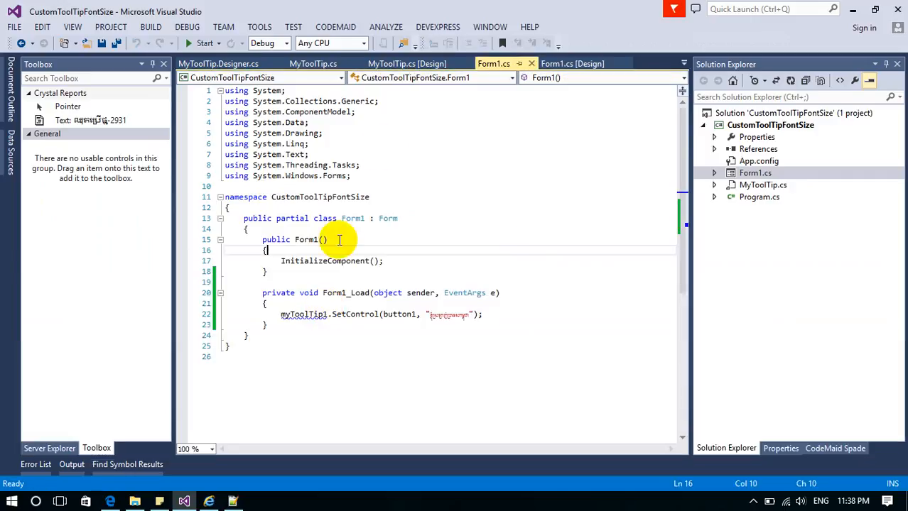
click(602, 76)
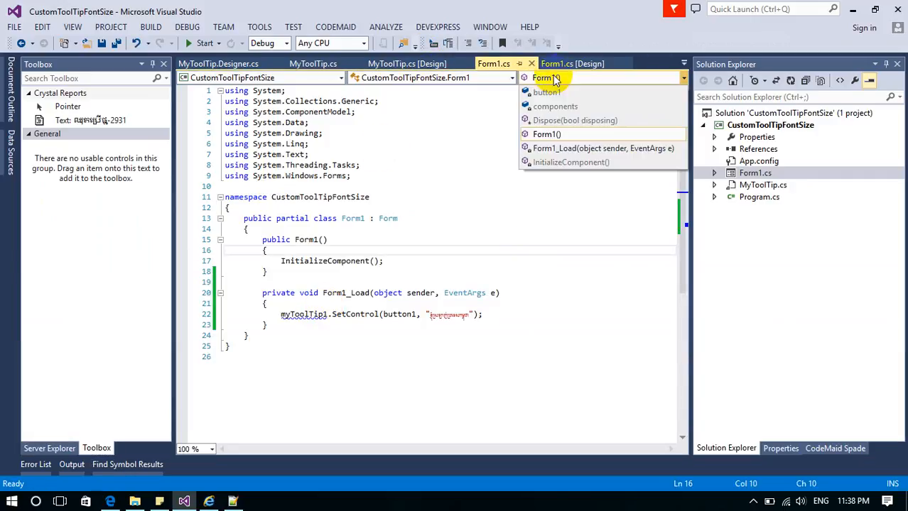
click(571, 62)
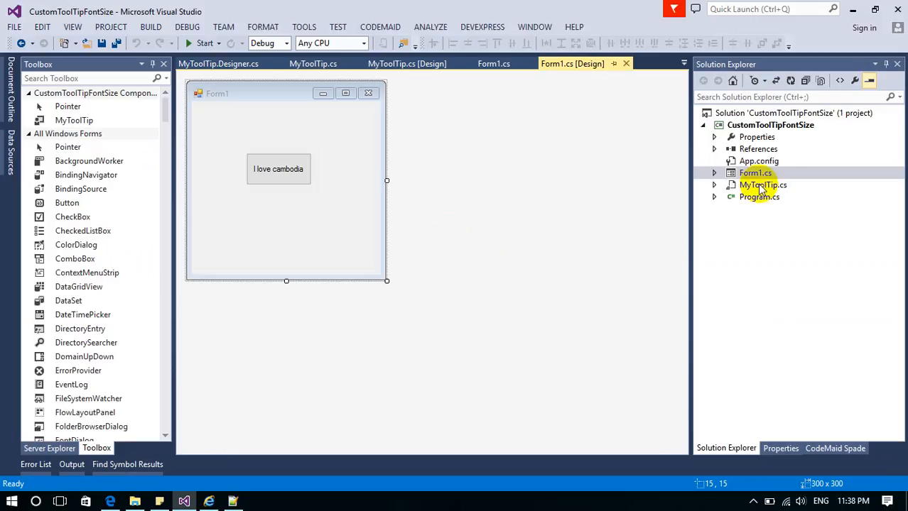
Step: Build the project and drop a MyToolTip component from the Toolbox onto Form1
click(762, 184)
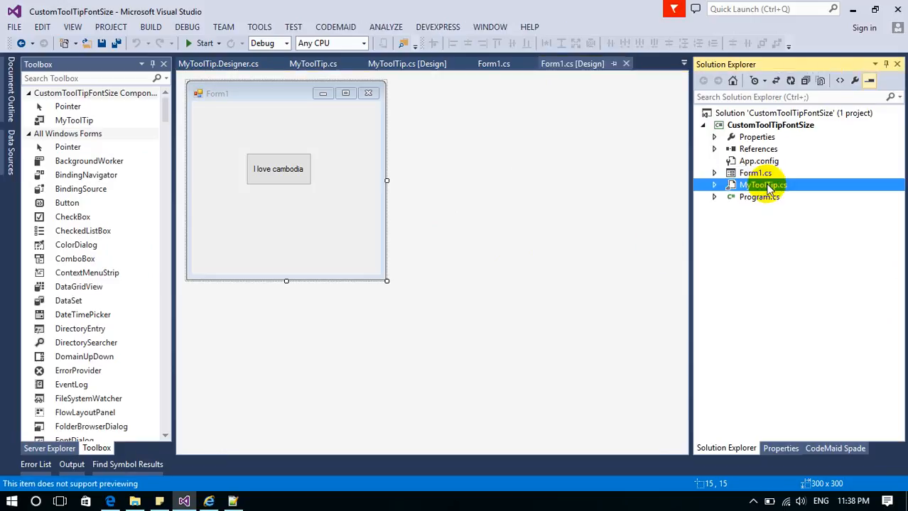
click(151, 25)
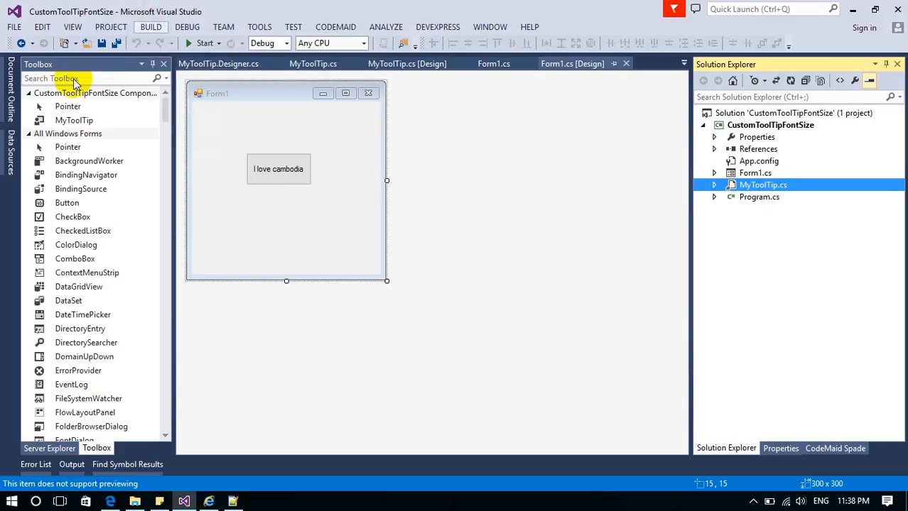
click(78, 78)
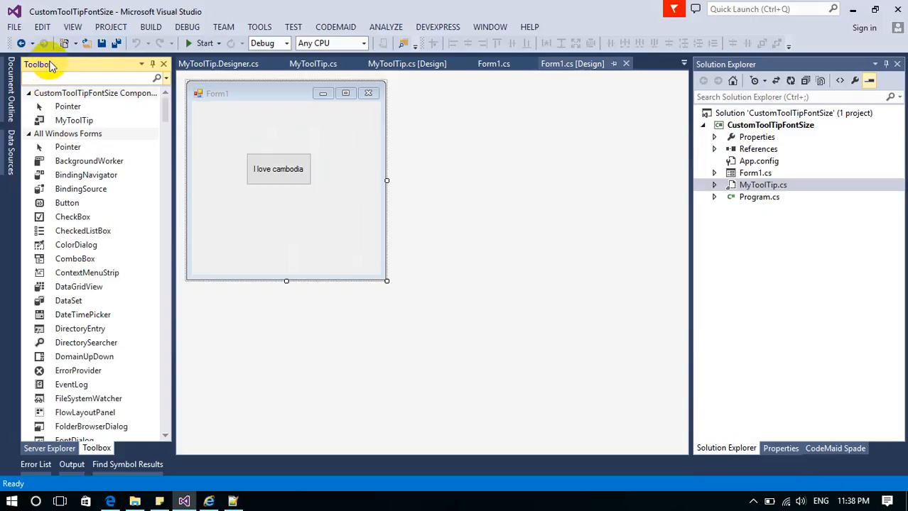
click(73, 120)
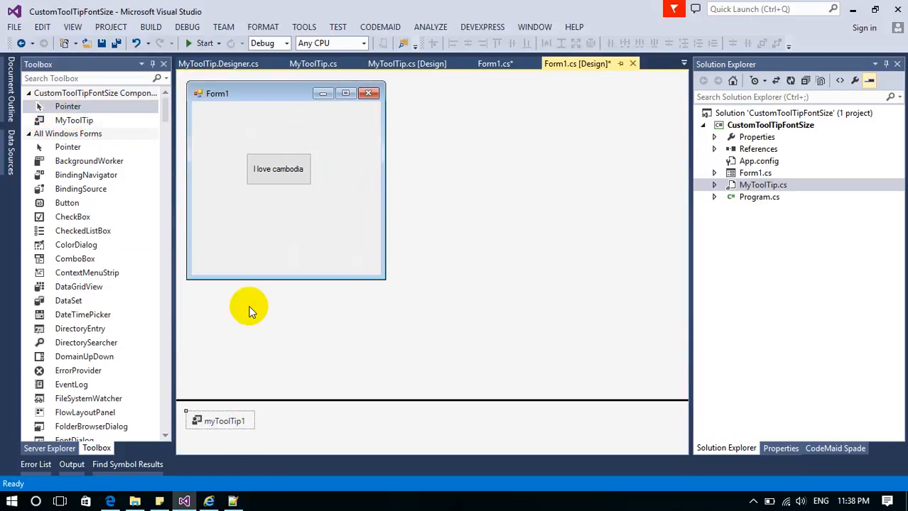
mouse_move(306, 262)
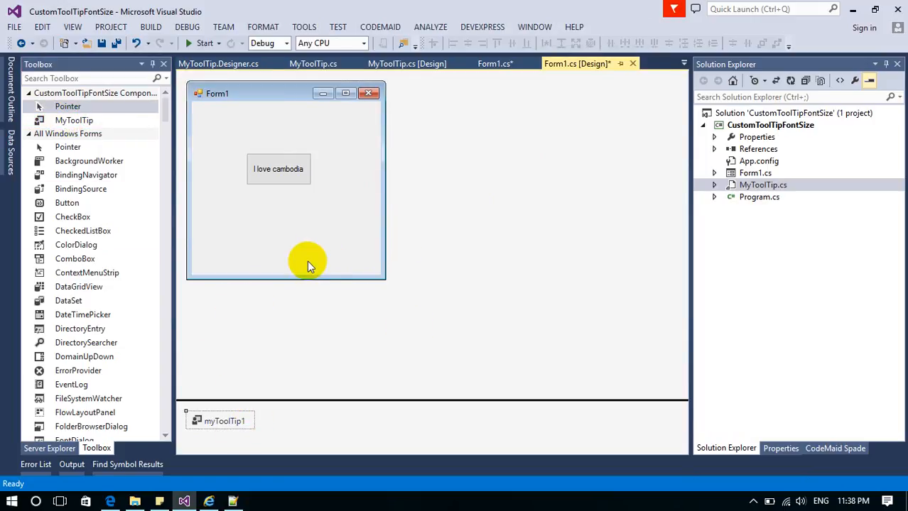
Step: Replace the old call in Form1_Load with myToolTip1.SetControlToolTip(button1, "...")
click(494, 63)
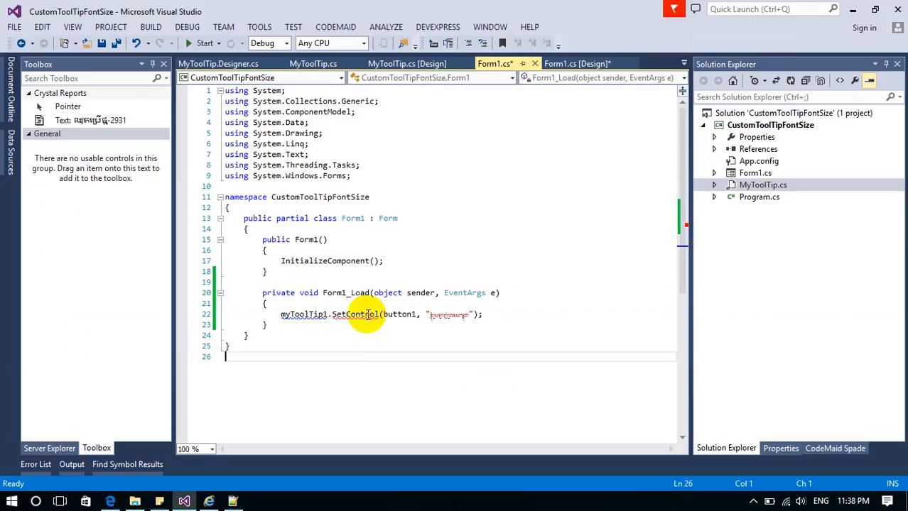
click(379, 314)
text(//)
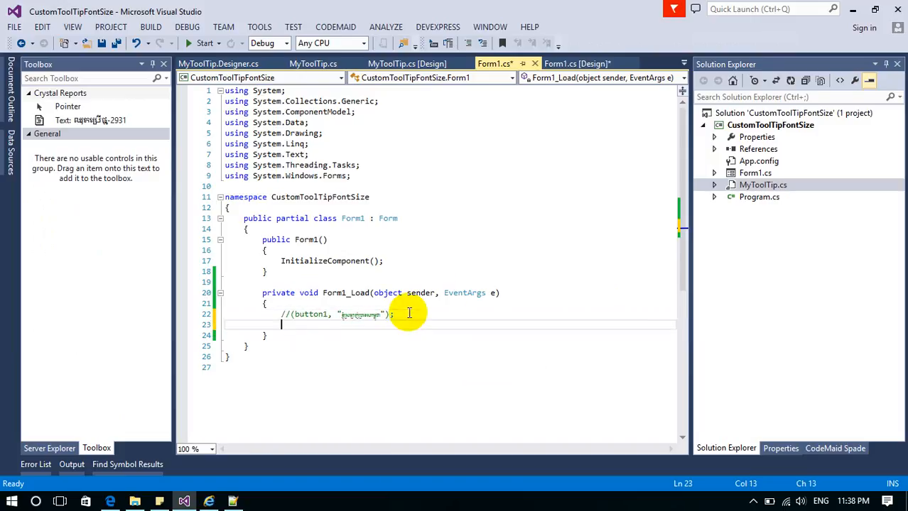
text(myToolTip1)
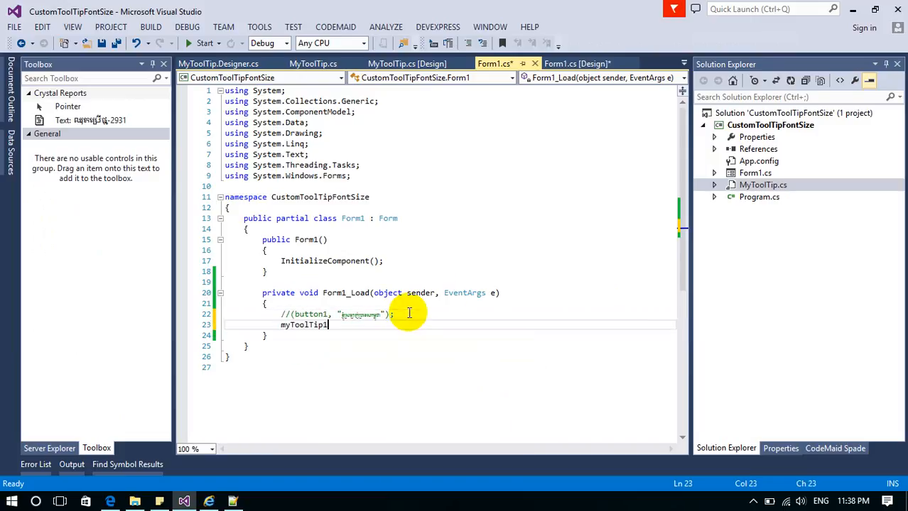
text(.set)
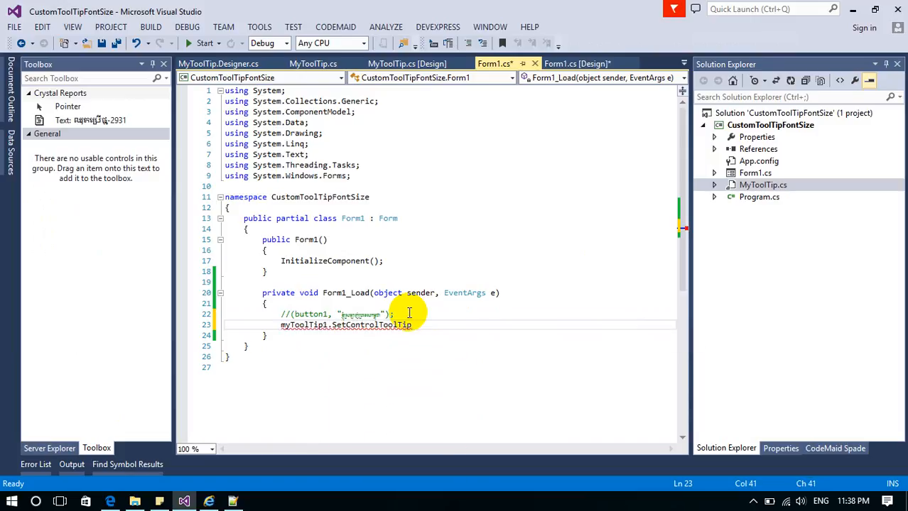
text(button1, ))
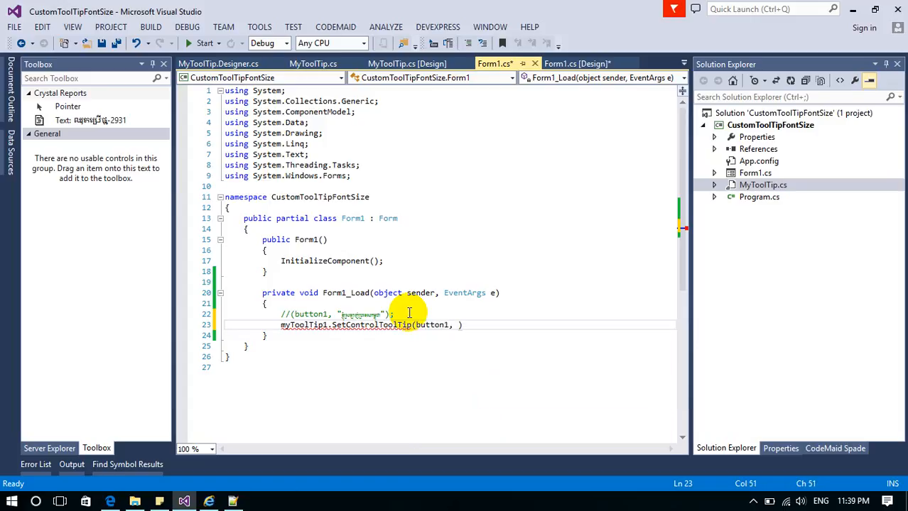
text("")
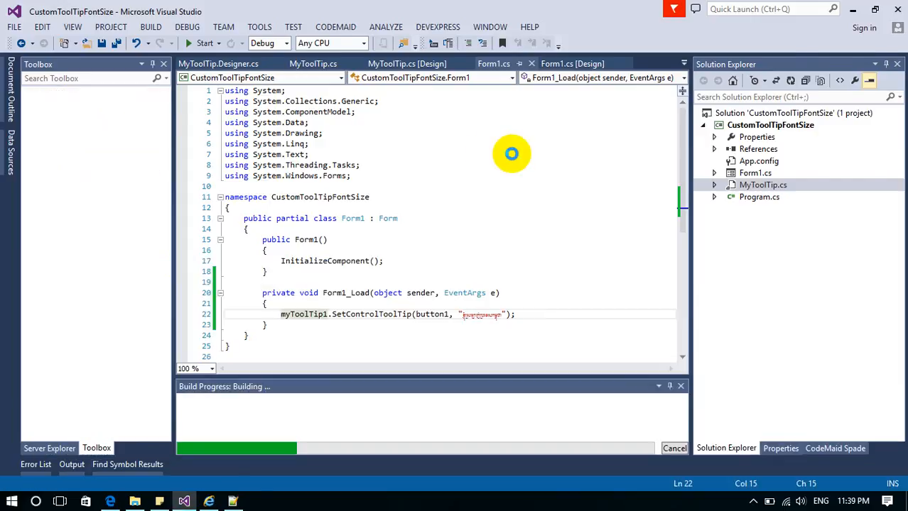
click(205, 43)
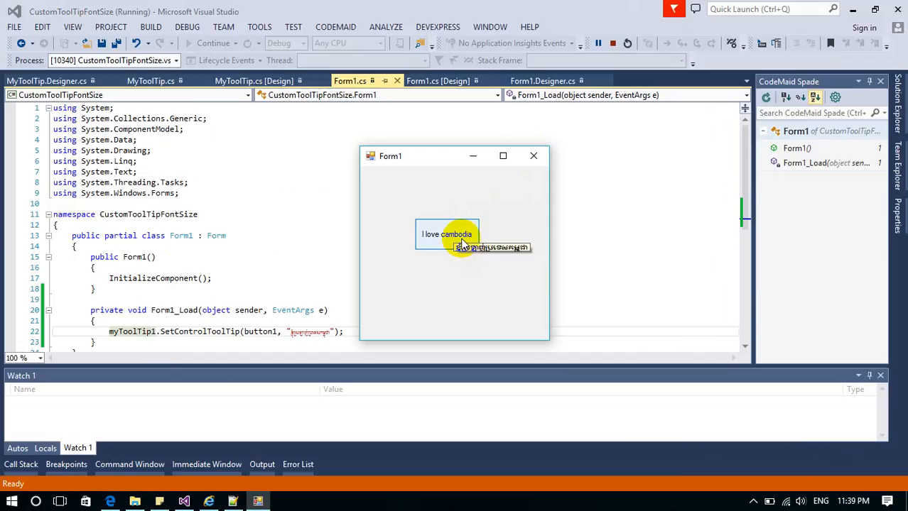
mouse_move(440, 234)
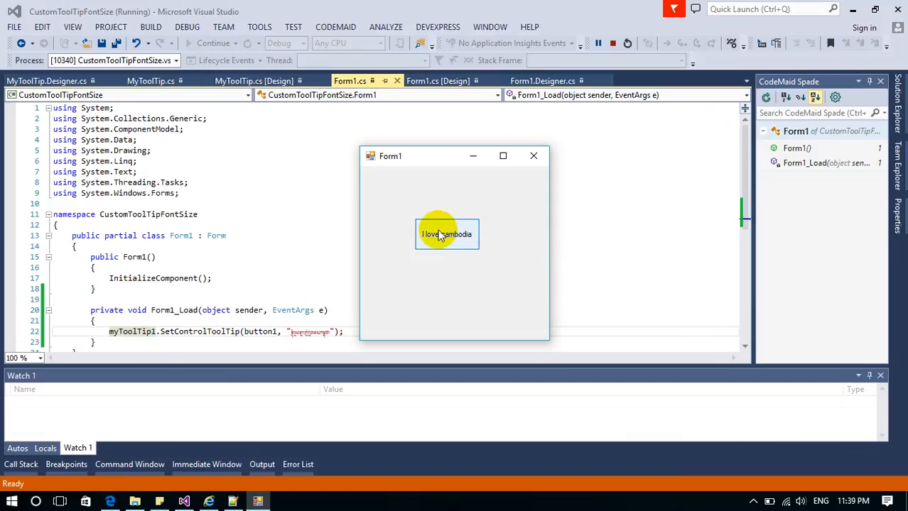
click(612, 42)
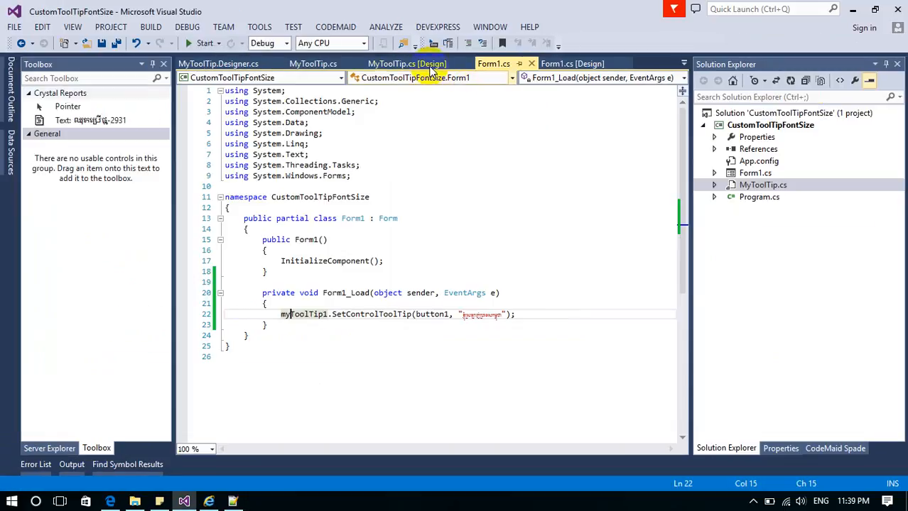
Step: Select myToolTip1 in the Form1 designer tray and bring up the Font dialog for its Font property
click(571, 63)
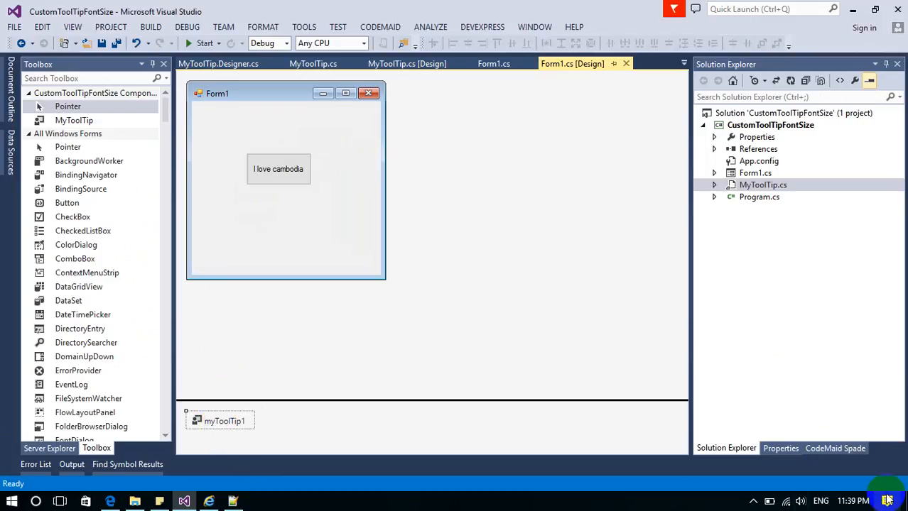
click(225, 420)
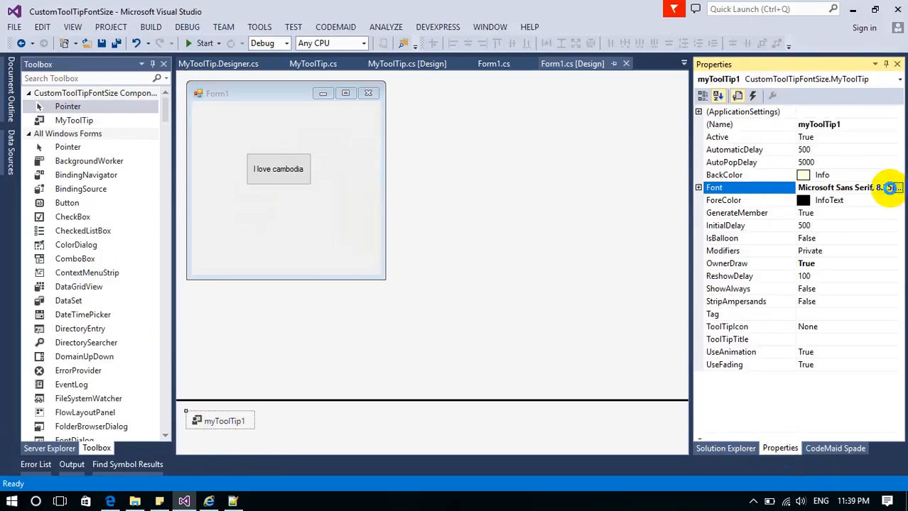
click(892, 188)
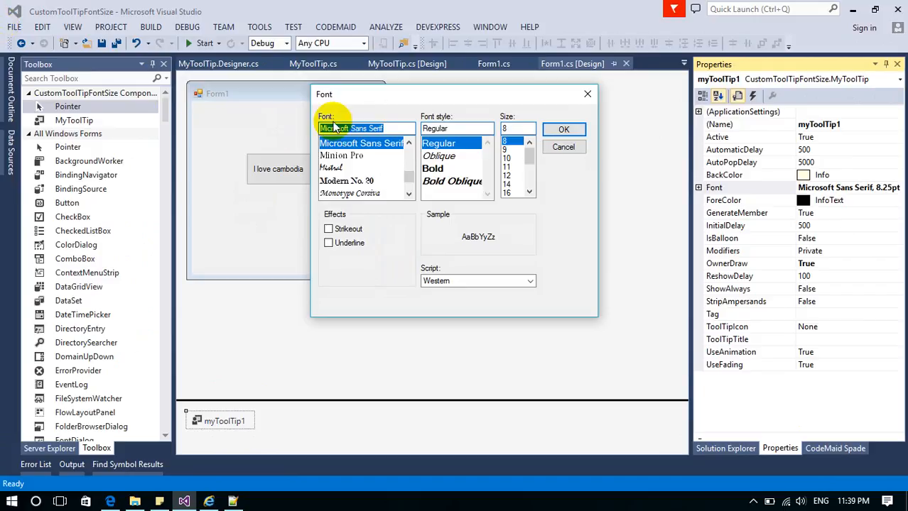